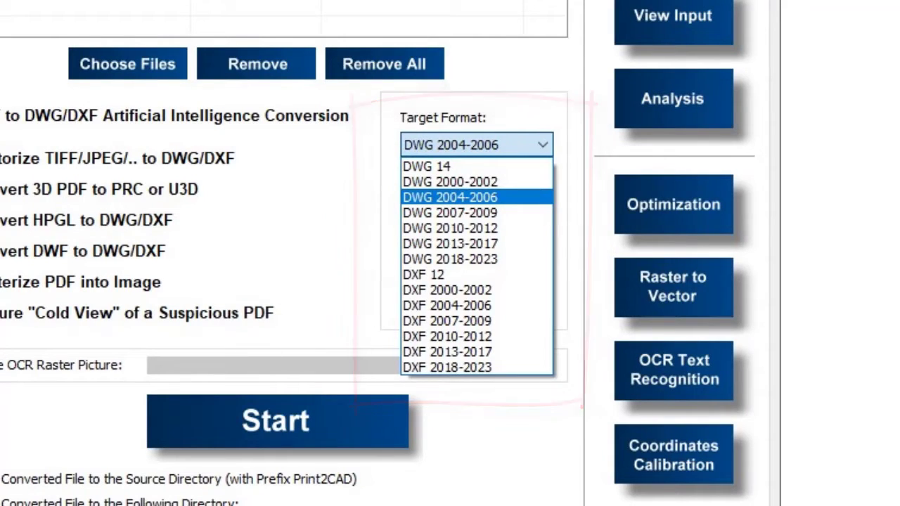
# Step: Show the Optimization settings with circle and arc generation at 5% tolerance
pyautogui.click(672, 205)
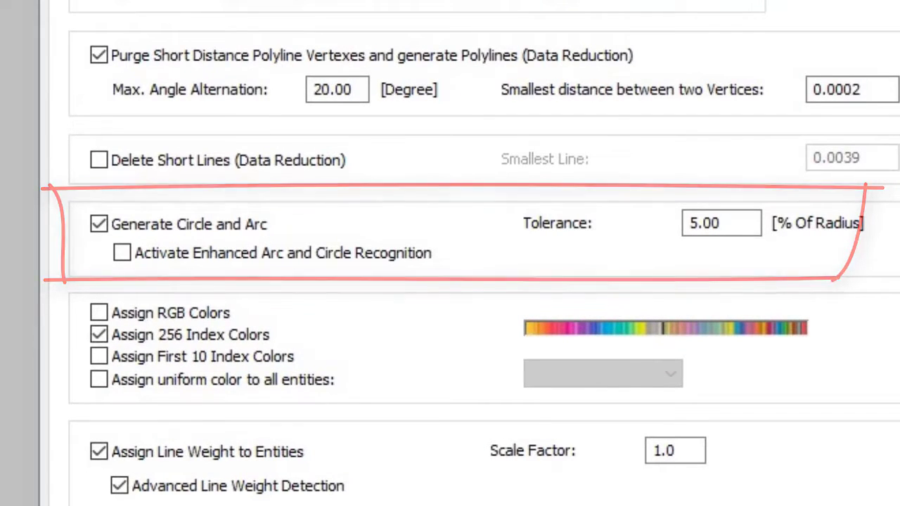
# Step: Show the Raster to Vector Conversion settings with AI line and symbol recognition enabled
pyautogui.scroll(3)
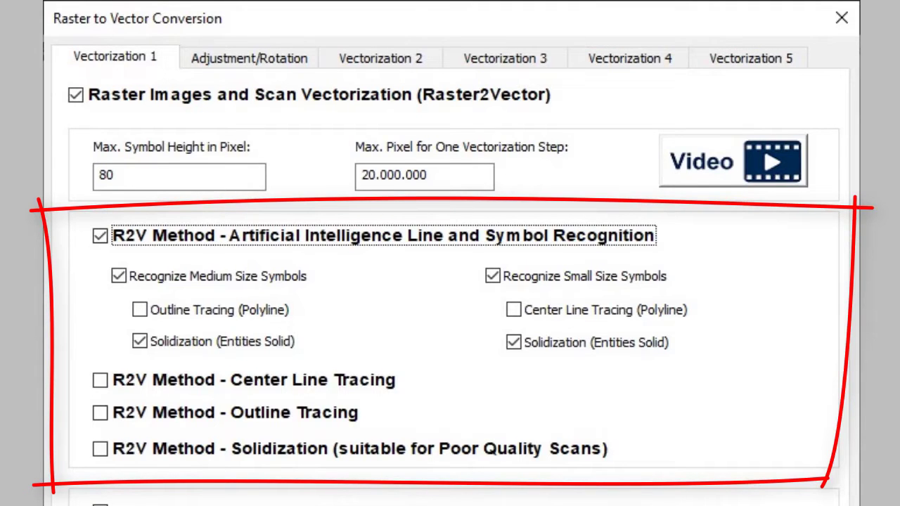
# Step: Scroll through vectorization options and show the AI line-type pattern recognition settings
pyautogui.scroll(-3)
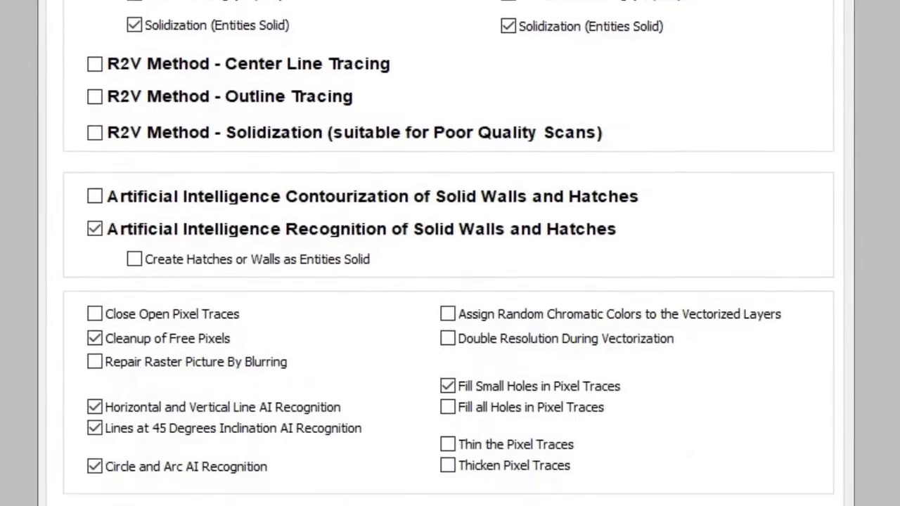
pyautogui.scroll(-3)
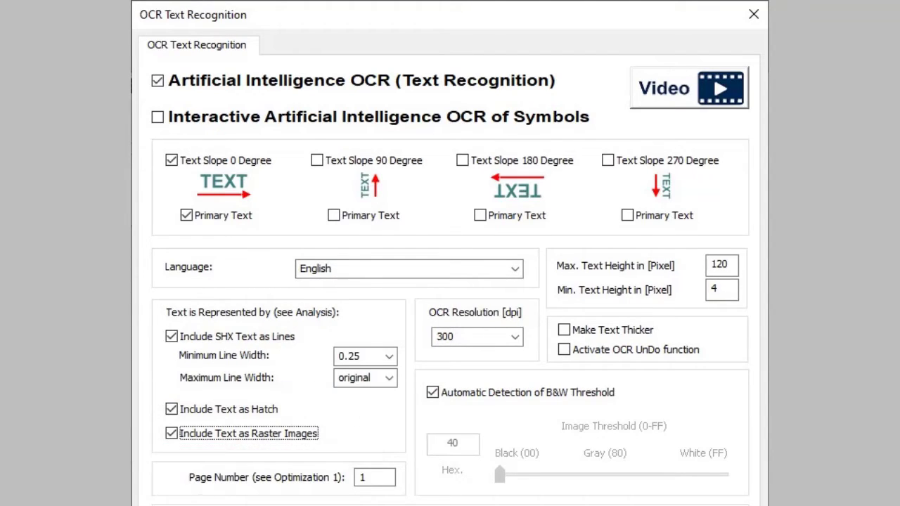
pyautogui.click(754, 14)
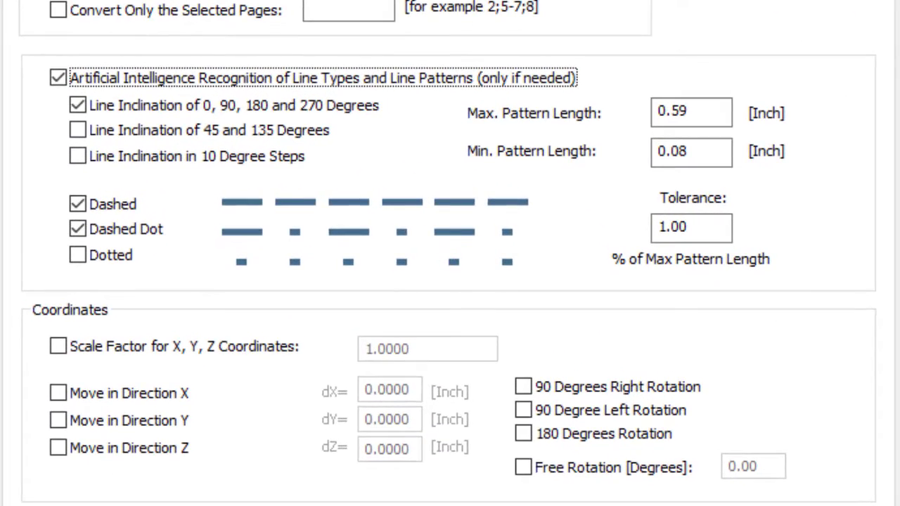